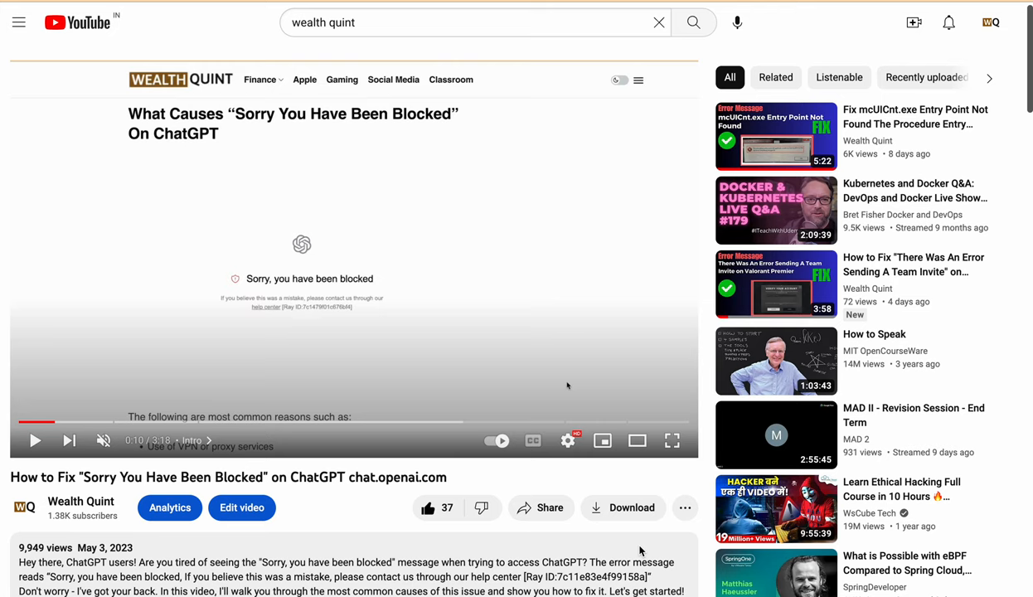
pyautogui.moveTo(560, 421)
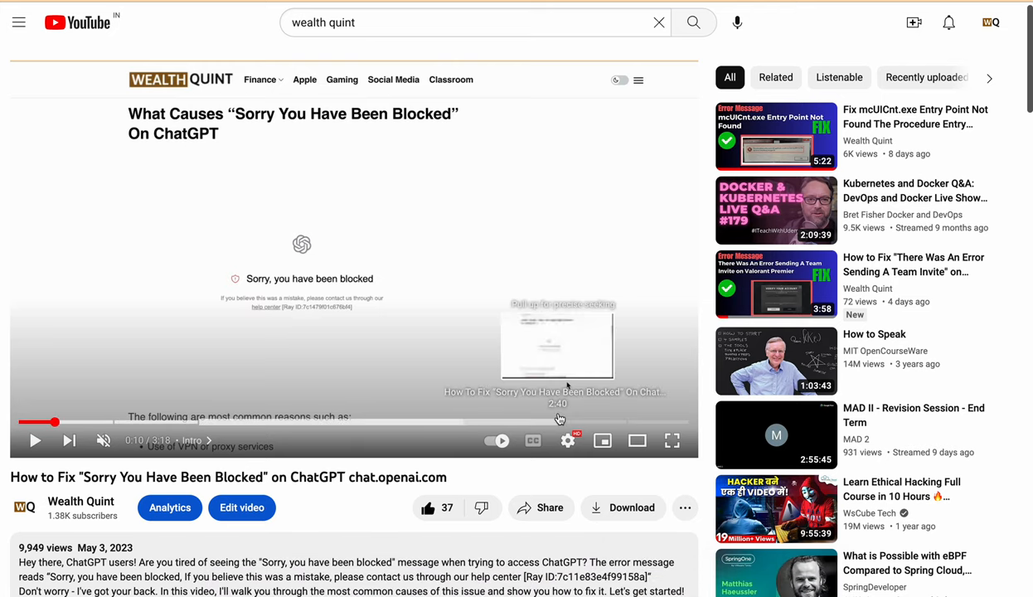
pyautogui.moveTo(635, 324)
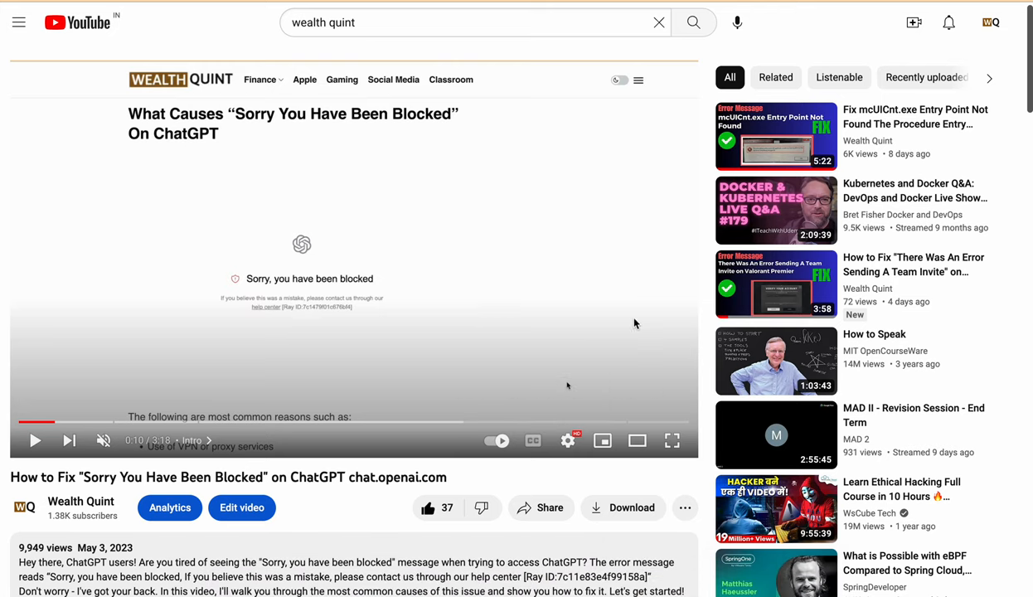
pyautogui.moveTo(504, 302)
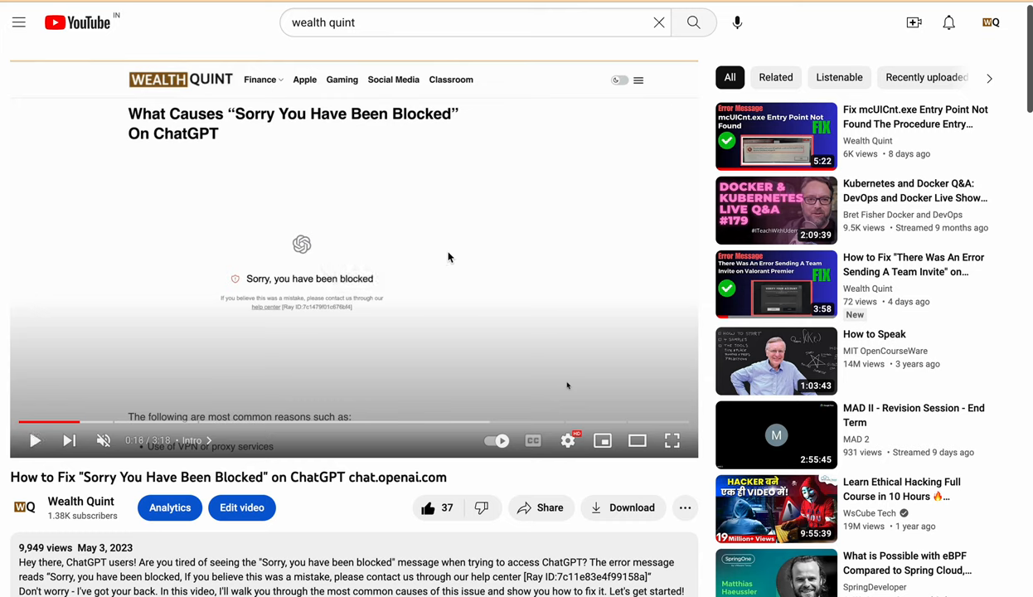
pyautogui.moveTo(497, 282)
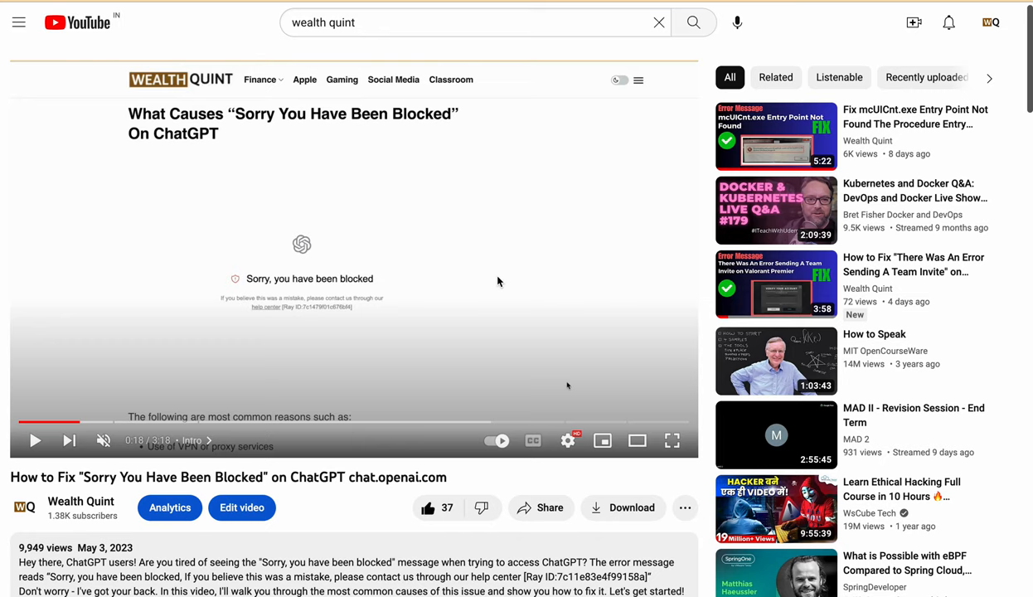
pyautogui.moveTo(335, 503)
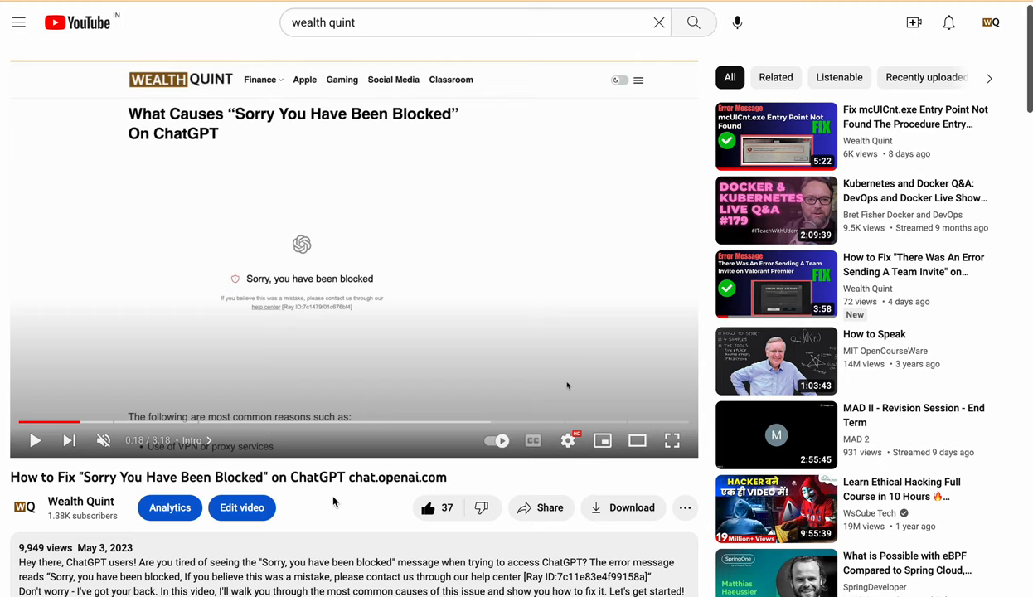
pyautogui.moveTo(354, 500)
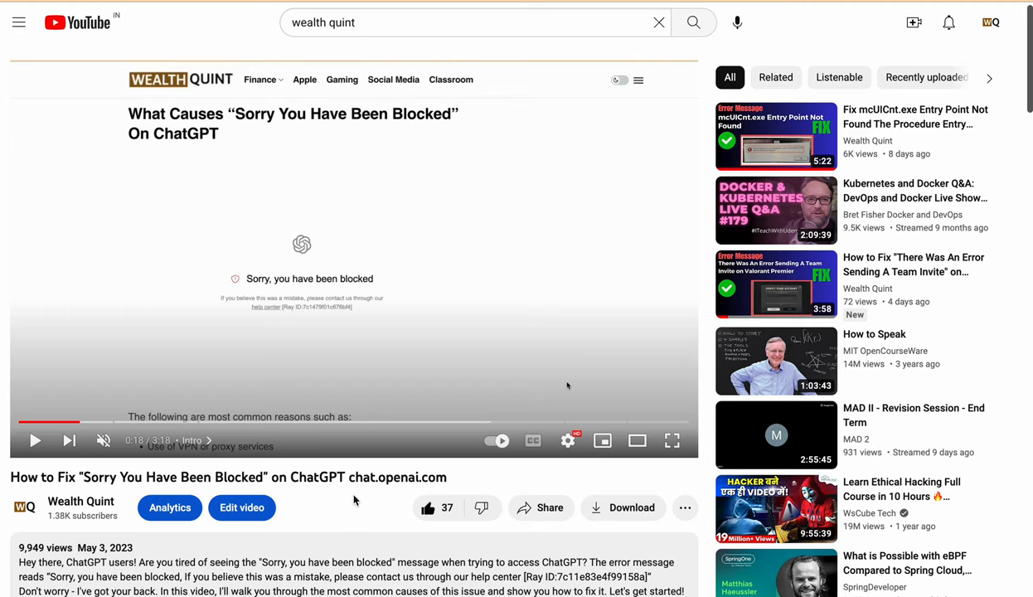
# Read through the Wealth Quint article's browser compatibility fixes and switch tabs
pyautogui.scroll(-3)
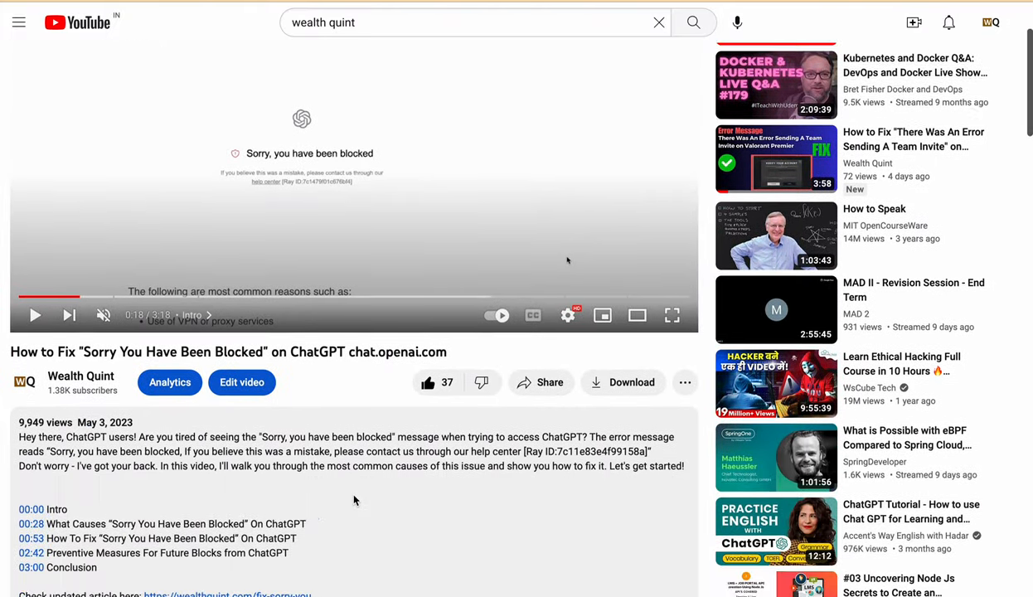
pyautogui.scroll(-3)
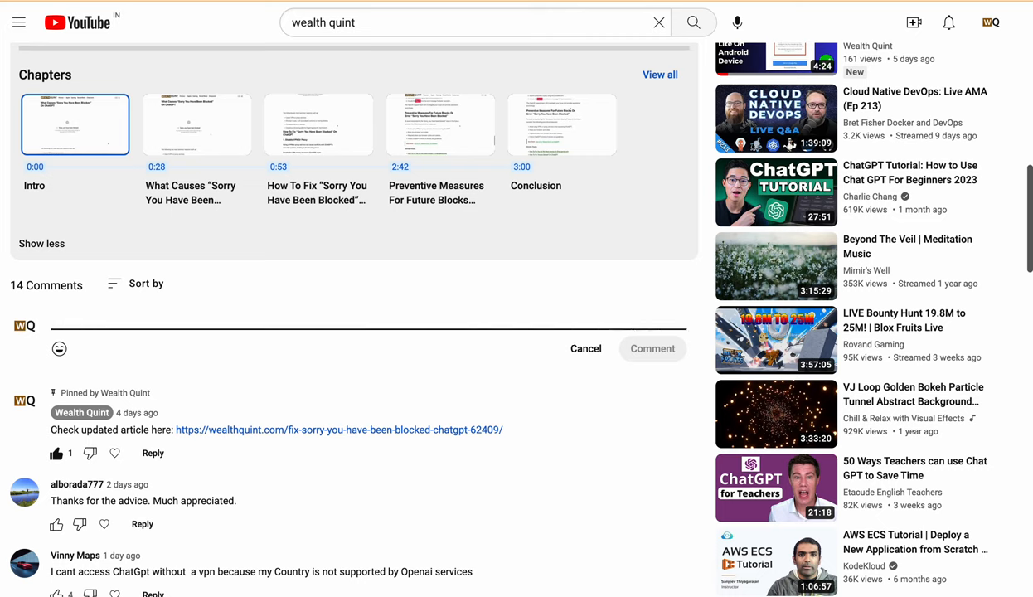
pyautogui.moveTo(346, 277)
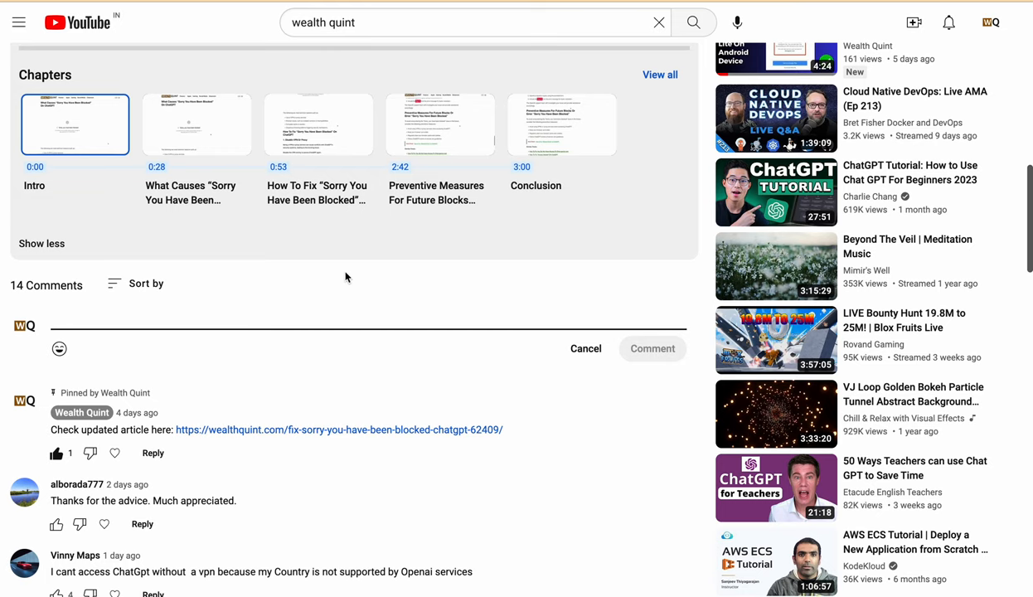
pyautogui.scroll(3)
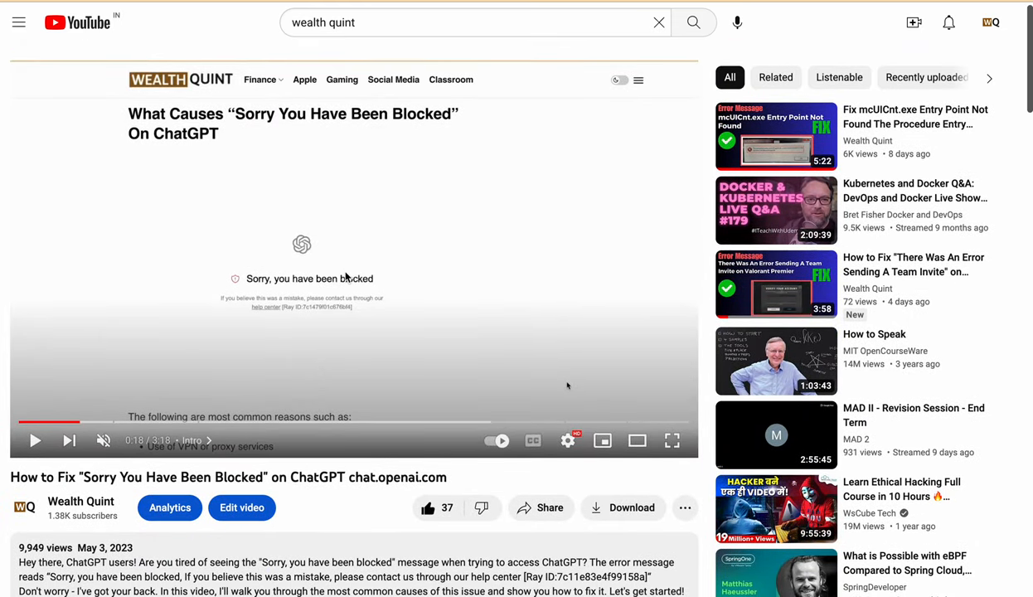
pyautogui.moveTo(314, 471)
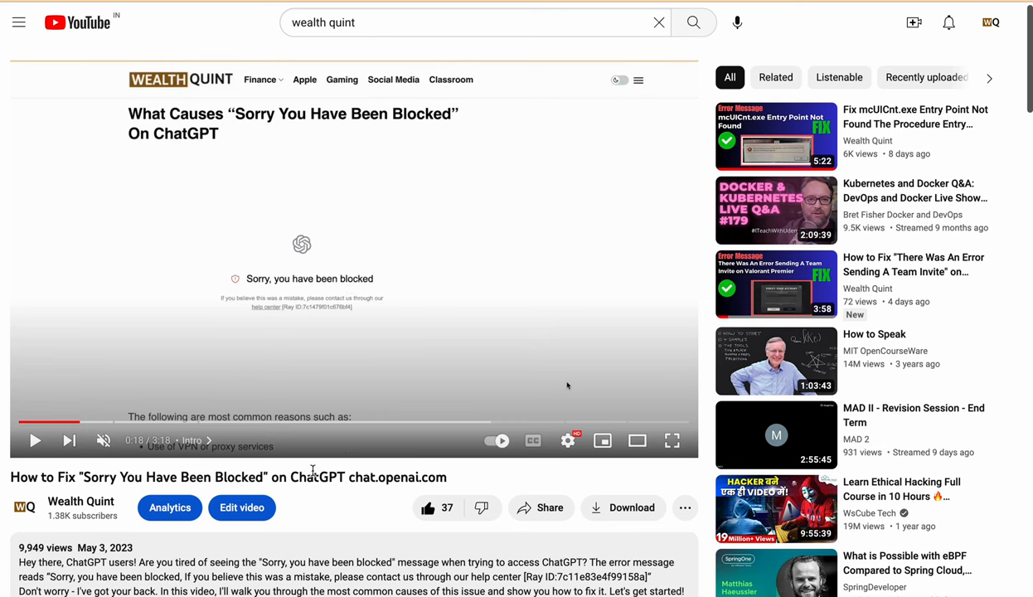
pyautogui.moveTo(363, 278)
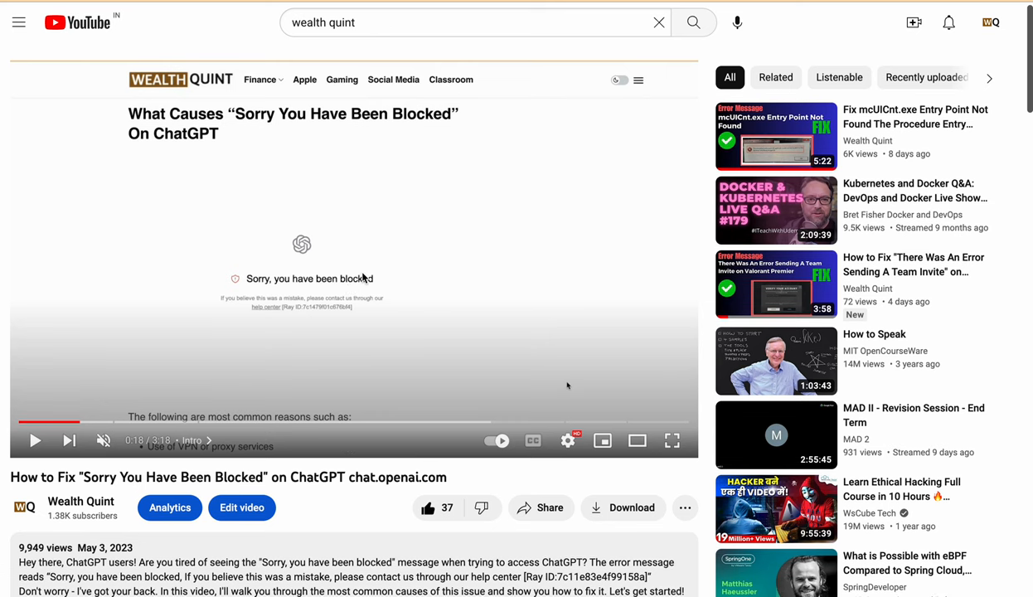
pyautogui.moveTo(355, 259)
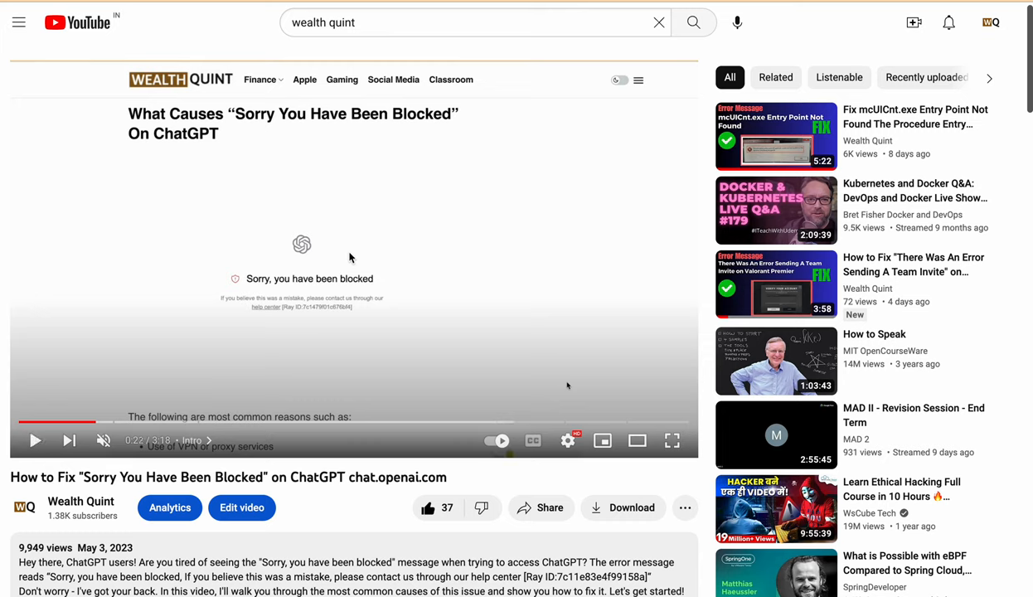
pyautogui.click(355, 258)
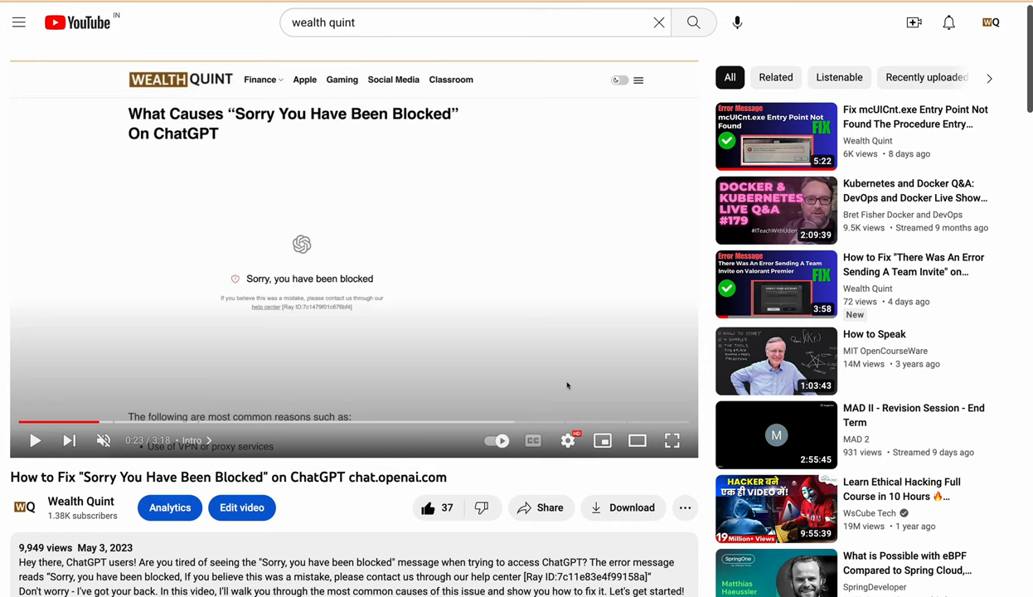
pyautogui.moveTo(516, 100)
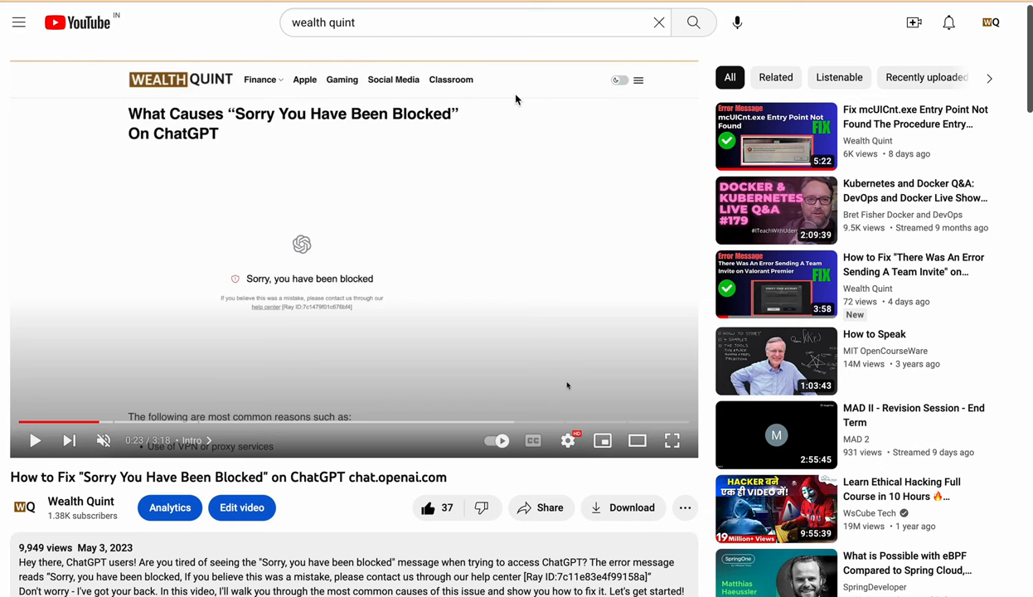
# Scroll through the extension fixes and the YouTube description showing chapter timestamps and the article link
pyautogui.scroll(-3)
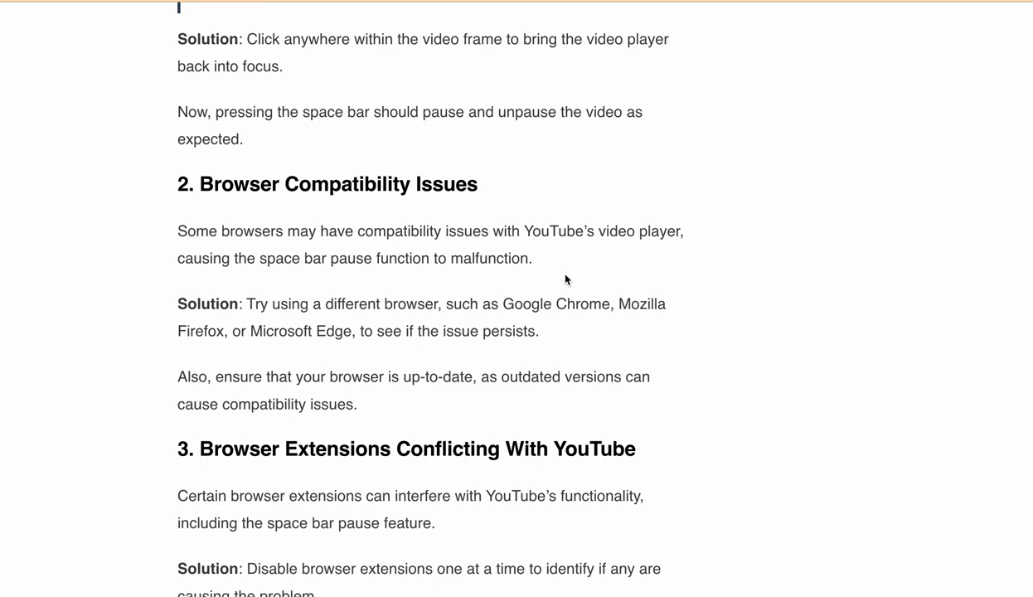
pyautogui.scroll(3)
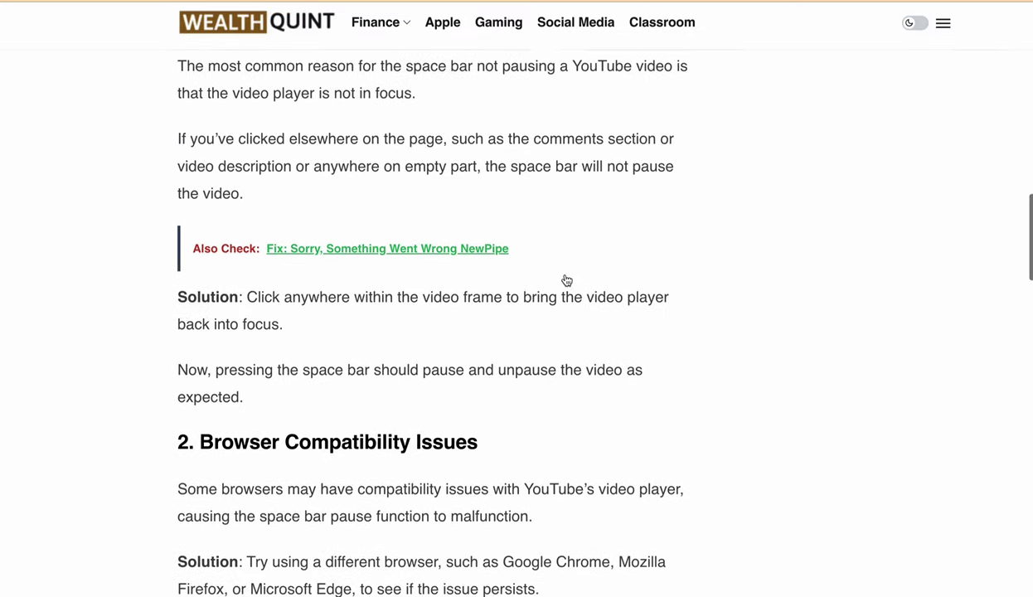
pyautogui.scroll(-3)
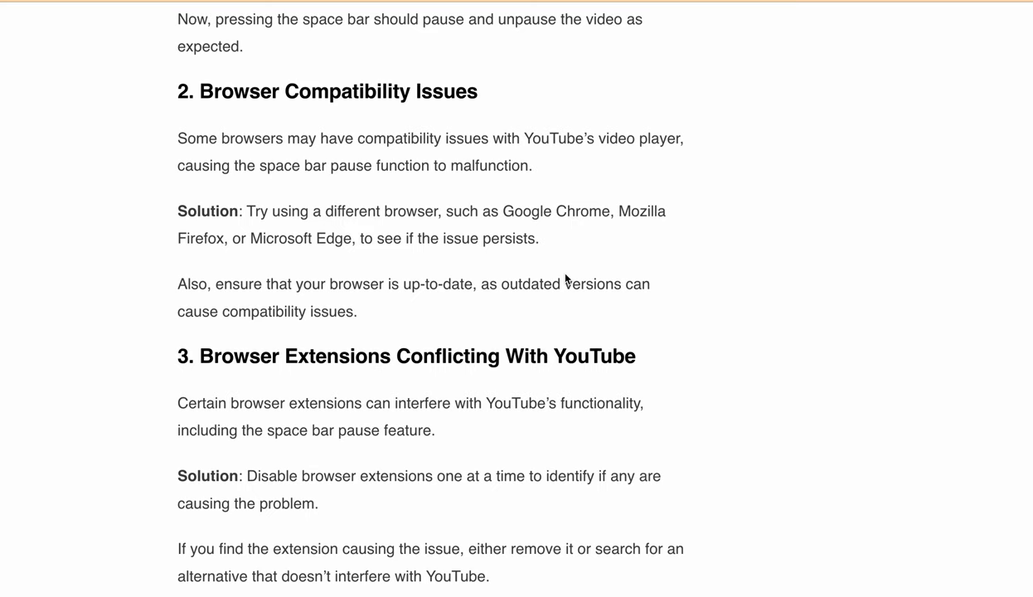
pyautogui.scroll(-3)
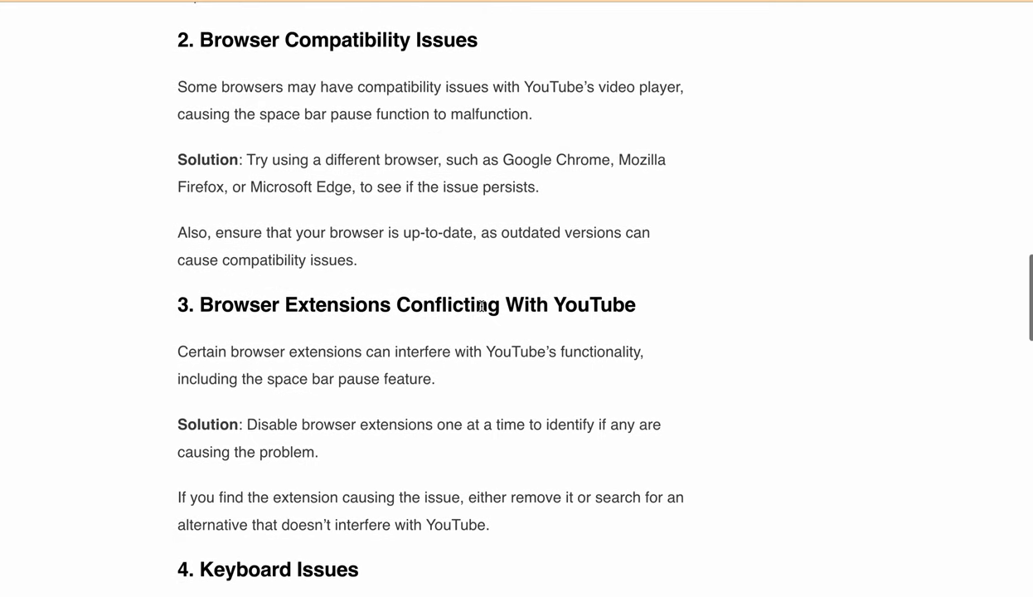
pyautogui.moveTo(594, 309)
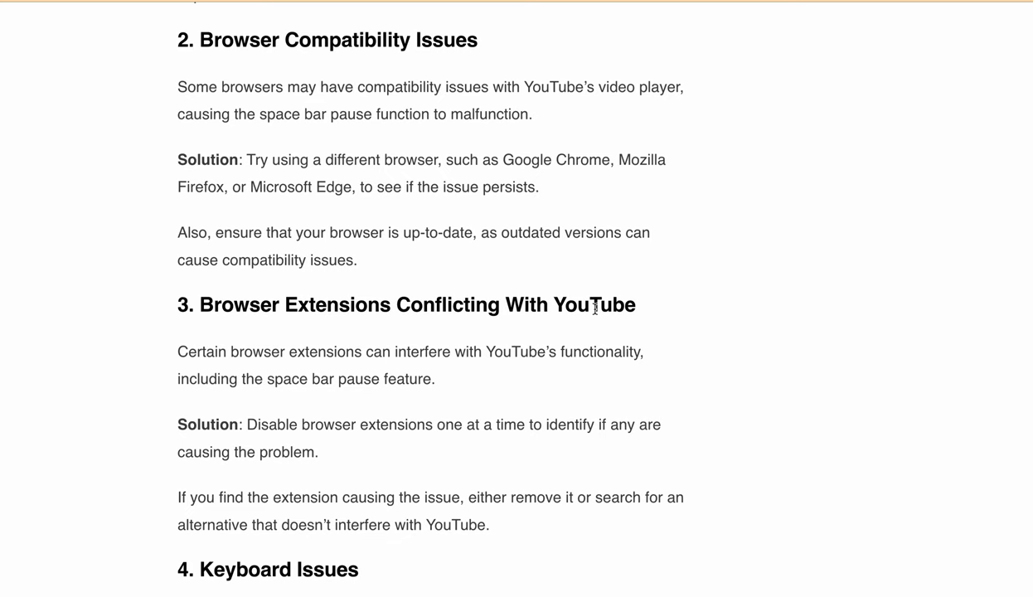
pyautogui.scroll(-3)
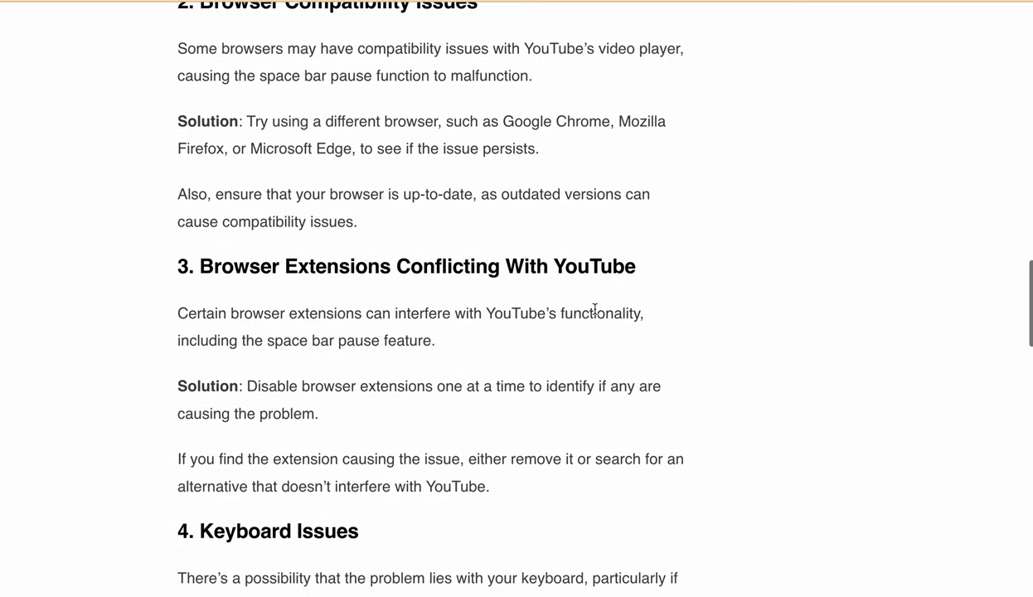
pyautogui.scroll(-3)
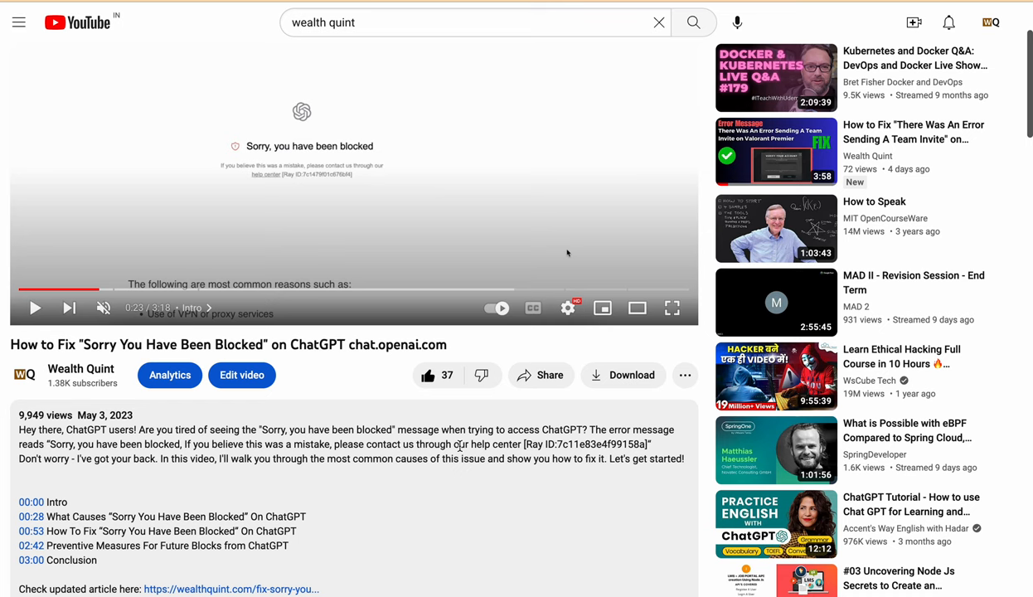
# Expand and collapse the video description, then play and pause the video from the player
pyautogui.scroll(-3)
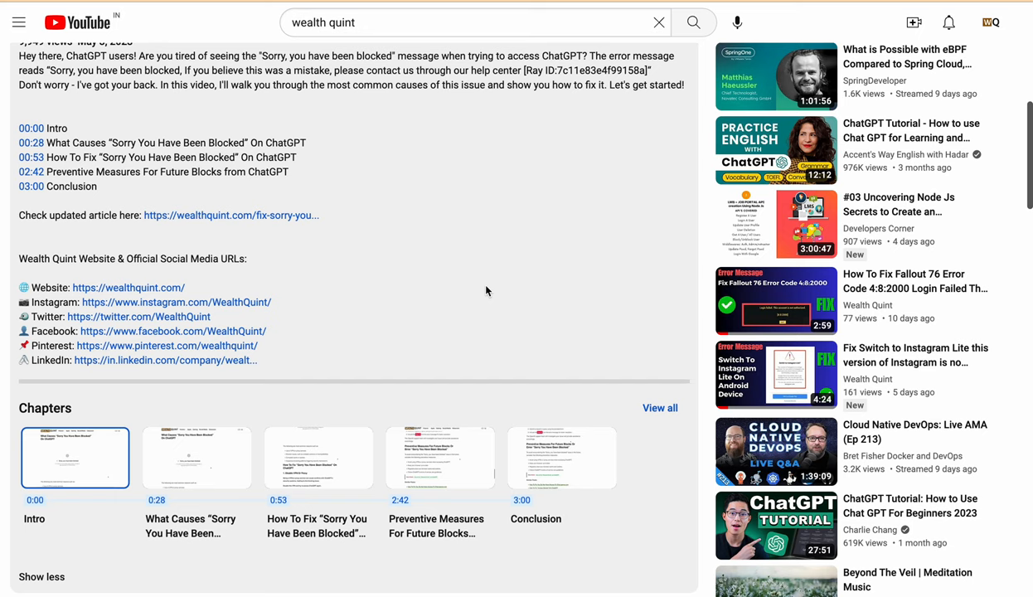
pyautogui.scroll(3)
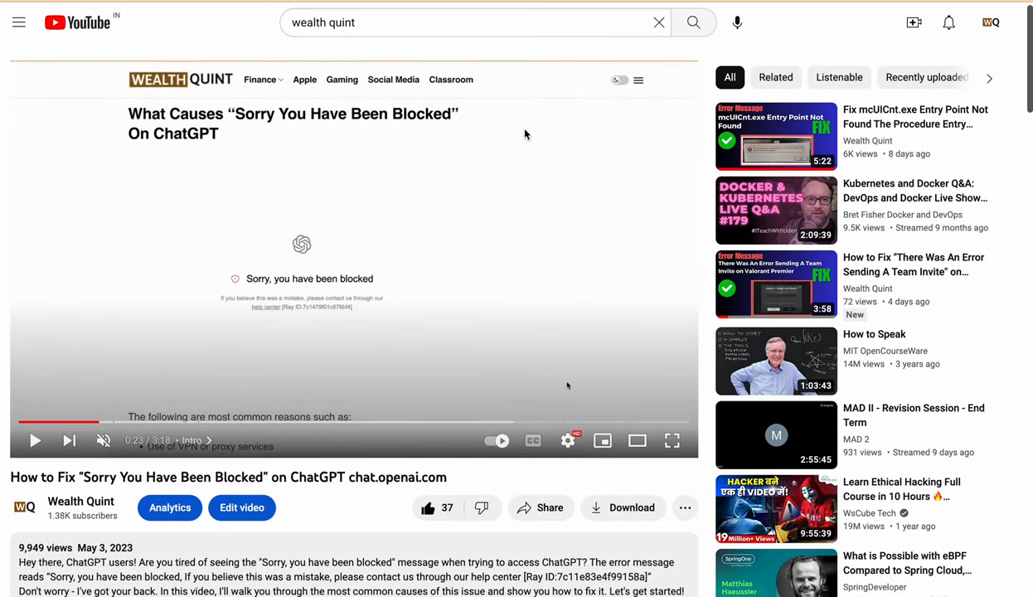
pyautogui.scroll(-3)
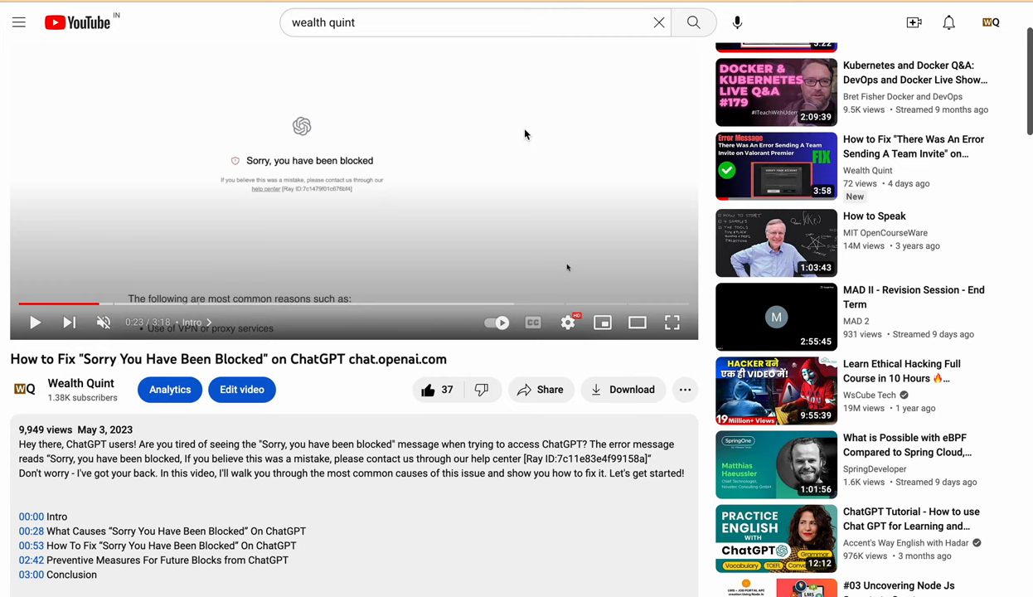
pyautogui.moveTo(364, 412)
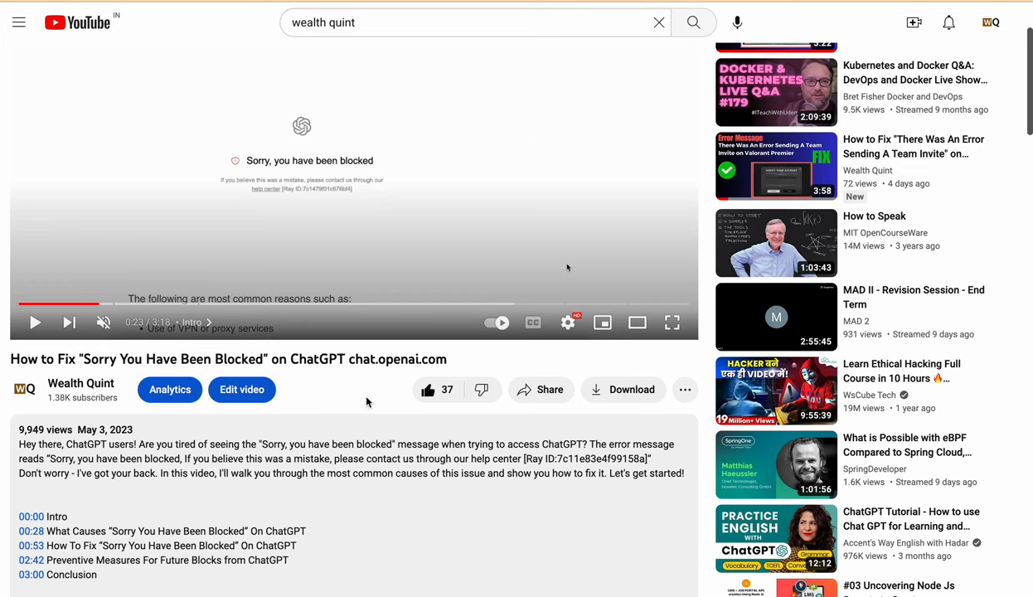
pyautogui.click(34, 321)
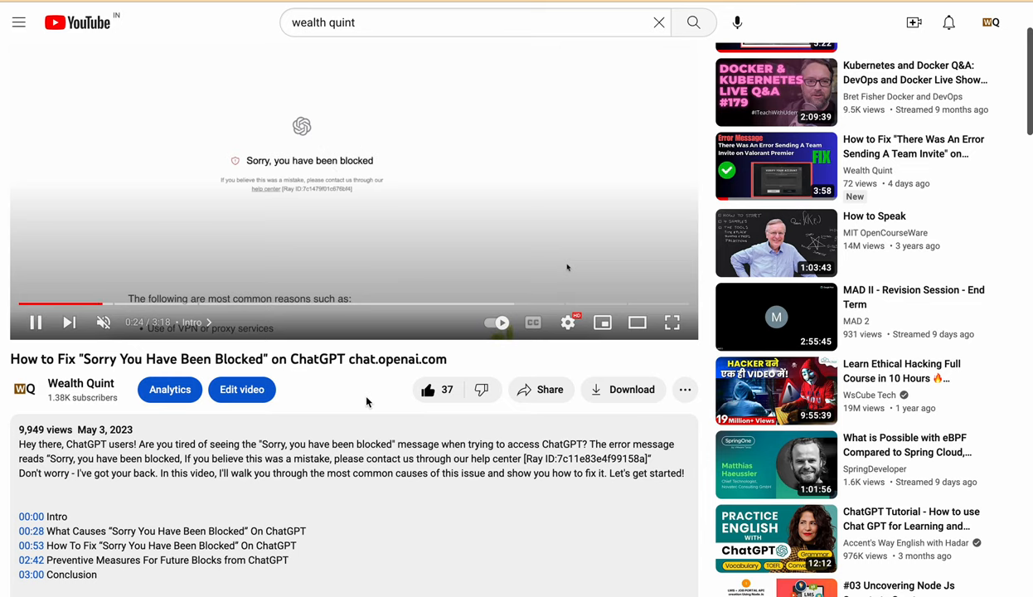
pyautogui.click(35, 321)
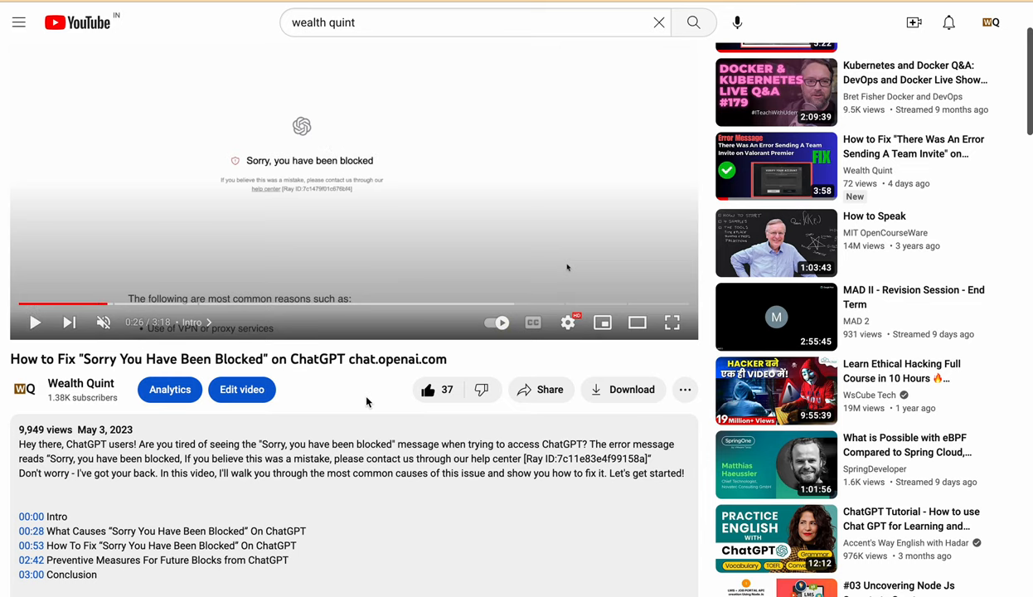
# Return to the Wealth Quint article at its Wait And Refresh and Report sections
pyautogui.scroll(-3)
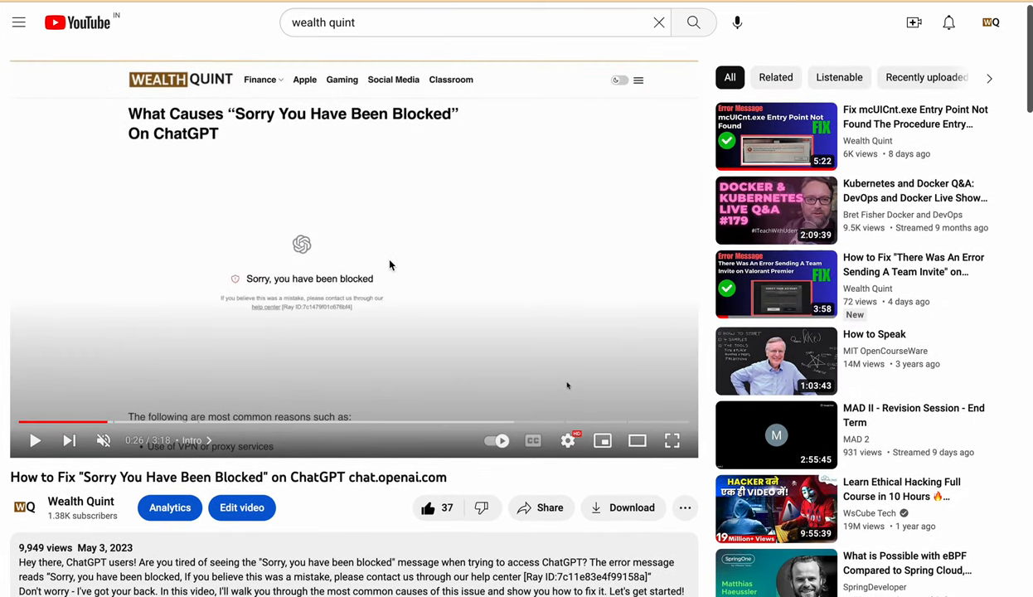
pyautogui.click(355, 258)
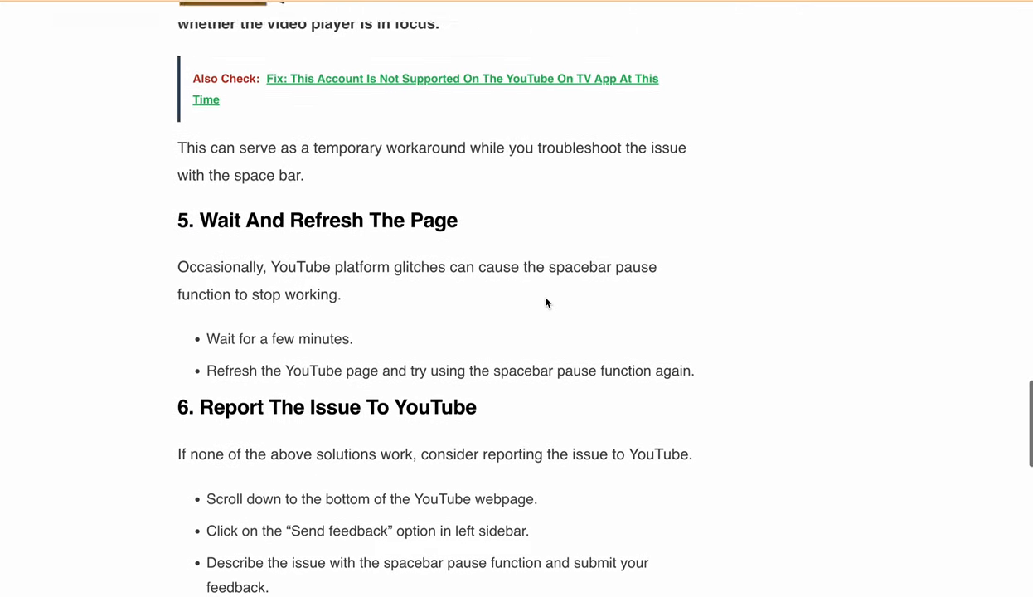
# Scroll up to read the Report The Issue To YouTube section of the article
pyautogui.scroll(3)
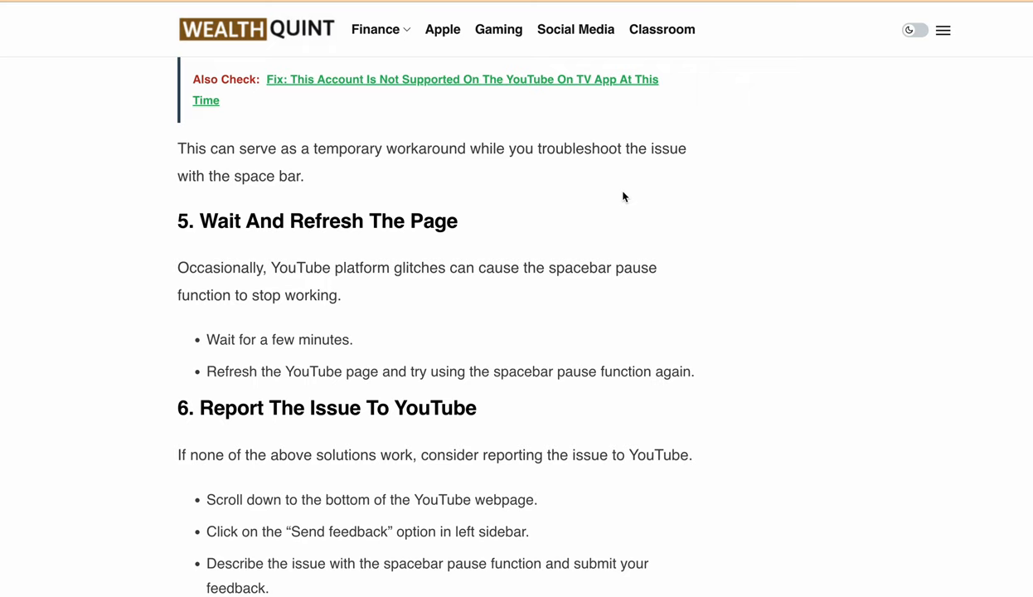
pyautogui.moveTo(576, 30)
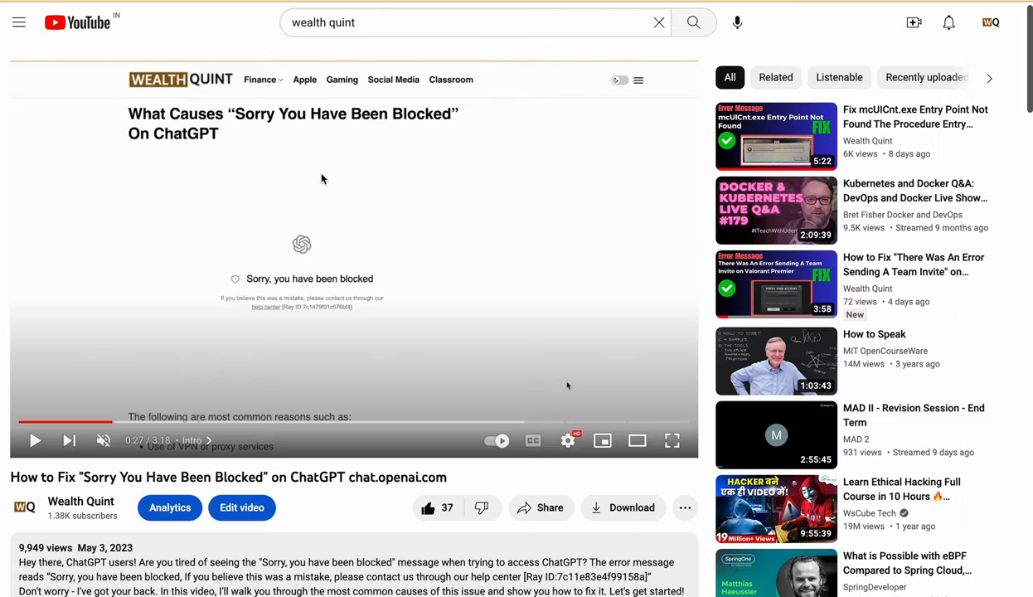
pyautogui.moveTo(99, 33)
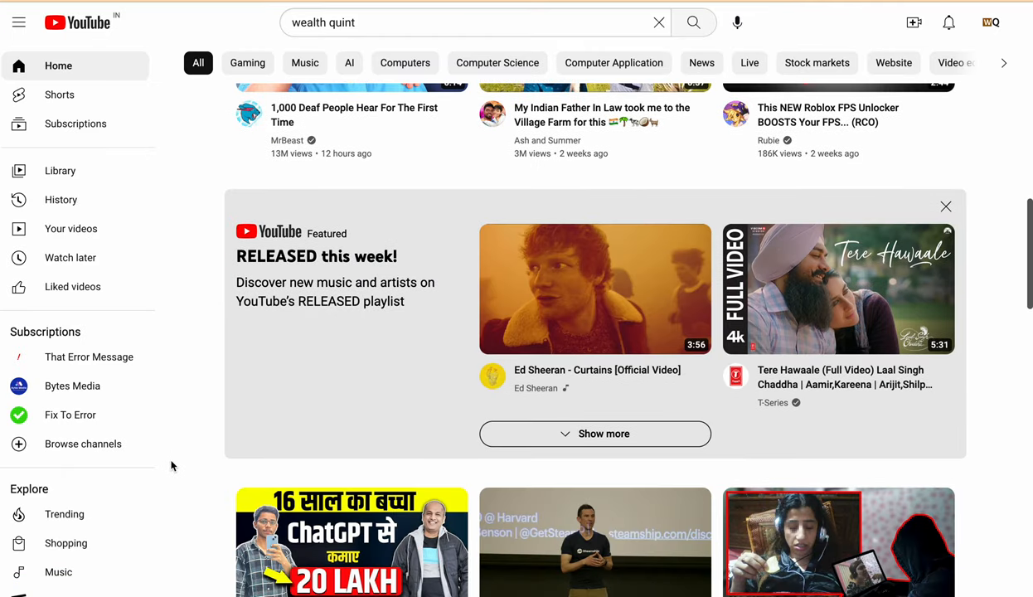
# Scroll the YouTube sidebar and open the Send feedback to YouTube panel
pyautogui.scroll(-3)
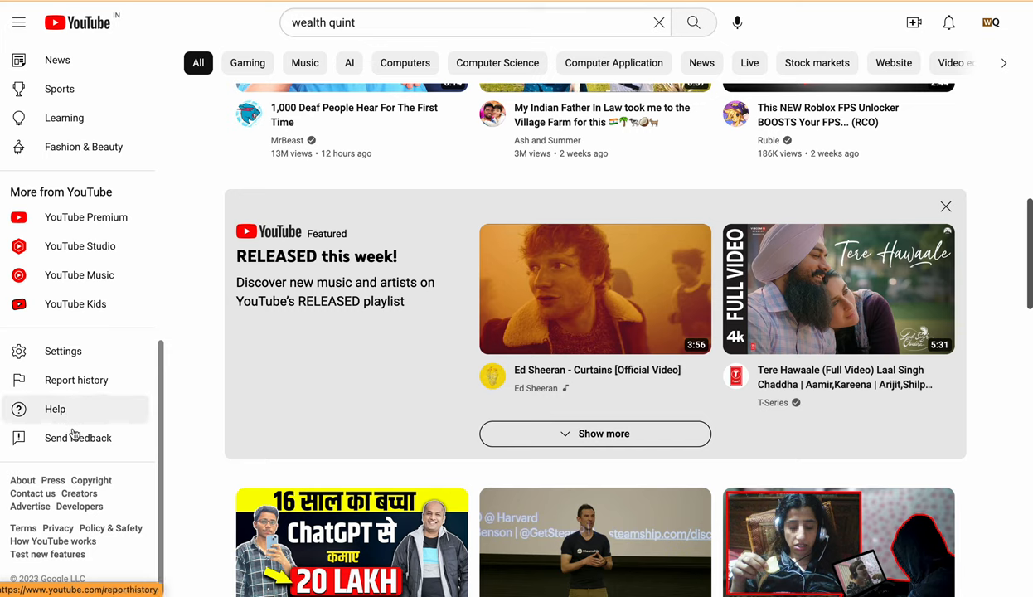
pyautogui.moveTo(75, 438)
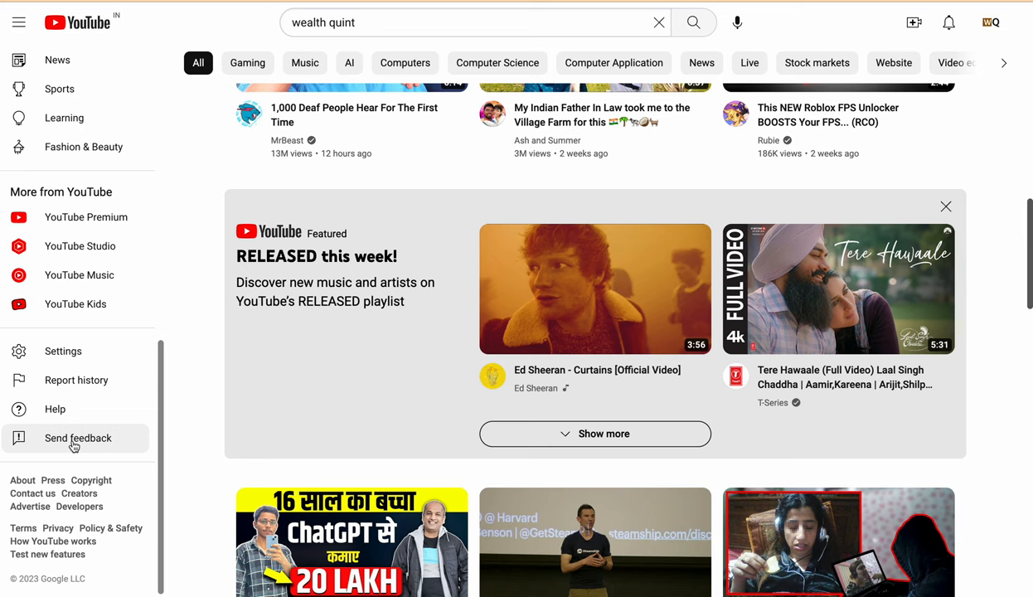
pyautogui.click(76, 437)
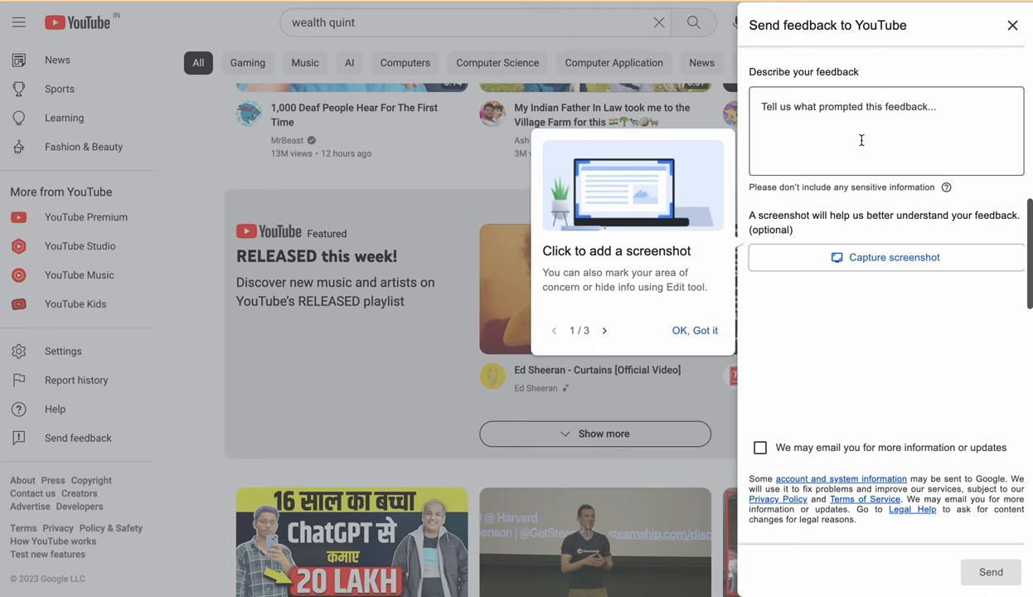
pyautogui.moveTo(1014, 374)
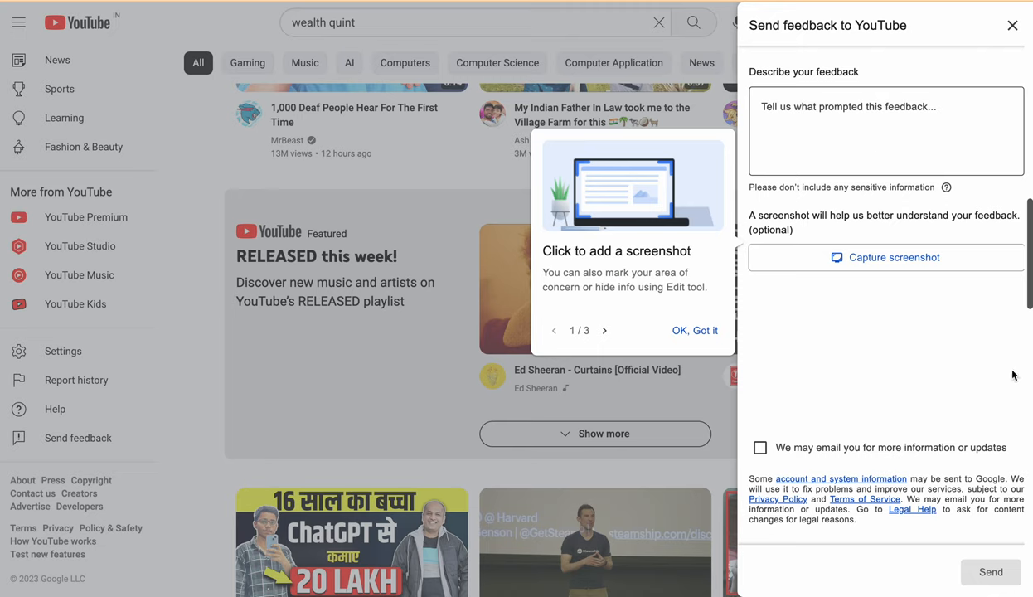
pyautogui.moveTo(563, 30)
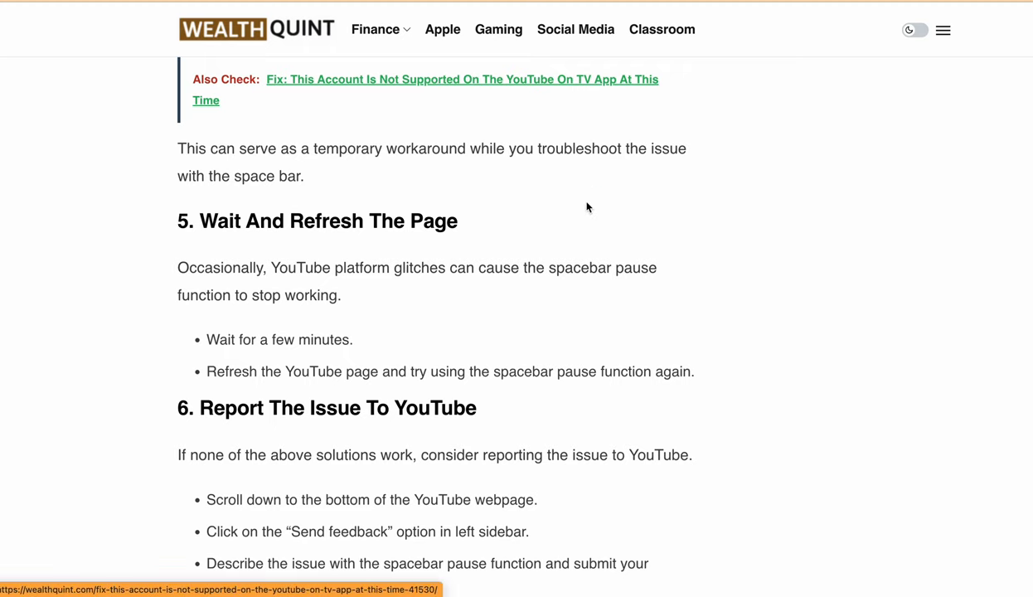
pyautogui.scroll(3)
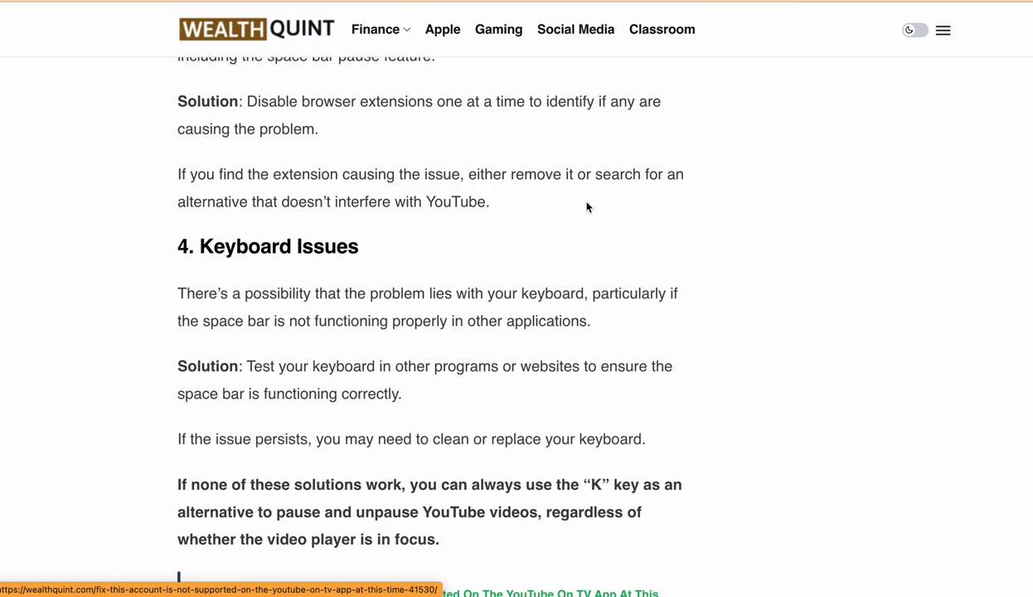
pyautogui.scroll(3)
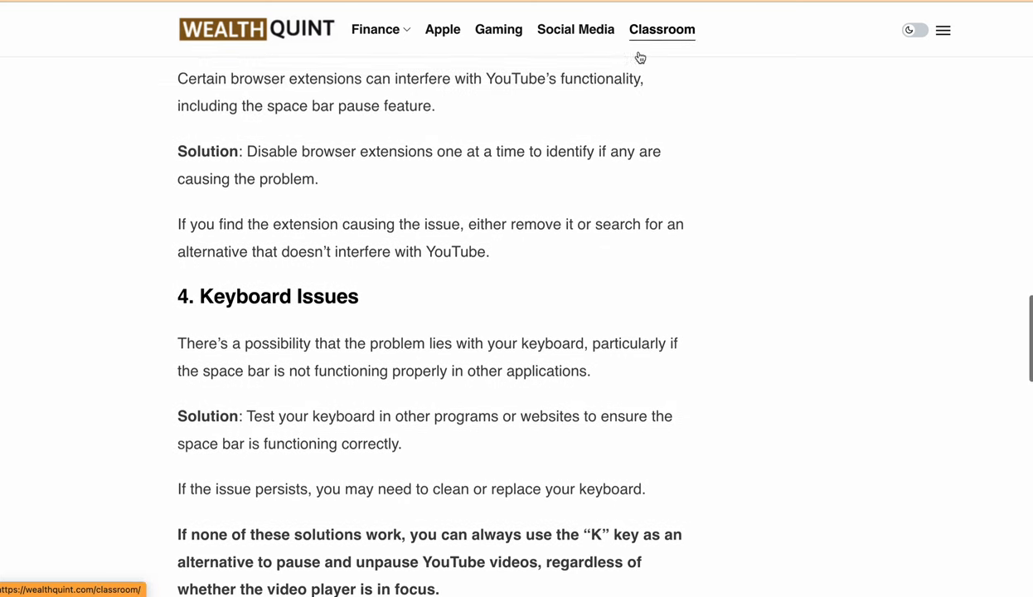